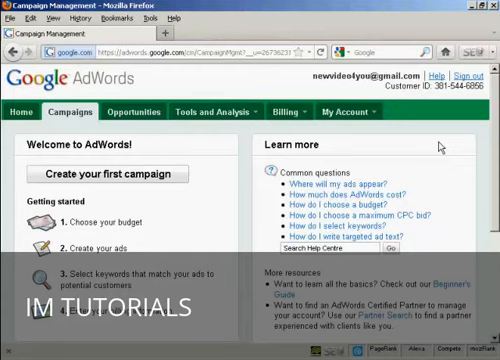
mouse_move(256, 114)
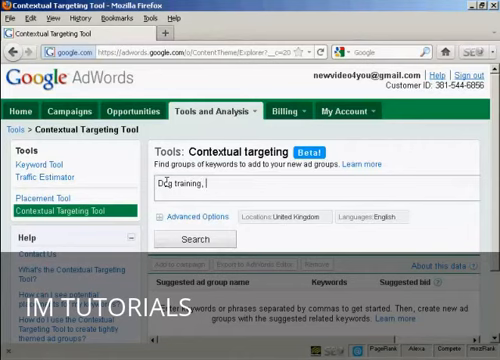
Step: Enter 'puppy training' as a second seed keyword alongside 'dog training'
type("puppy training")
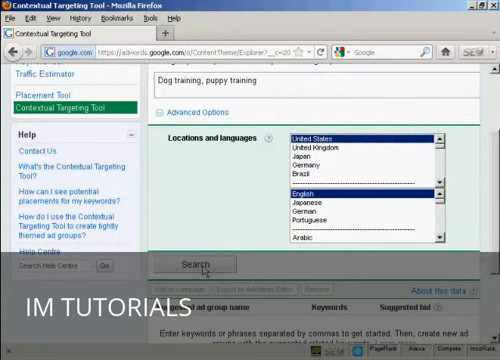
Step: Run the search to get ad group suggestions for United States and English
left_click(192, 264)
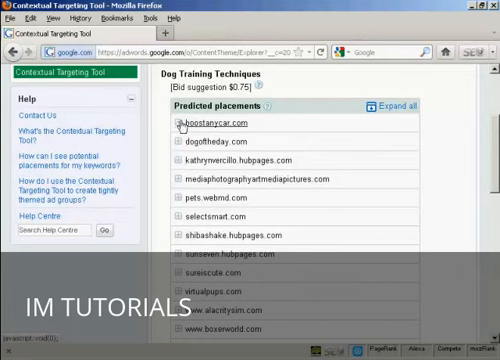
Step: Expand the Dog Training Techniques predicted placements to show the full site list
left_click(168, 124)
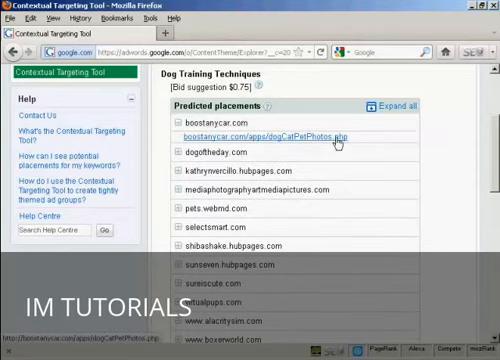